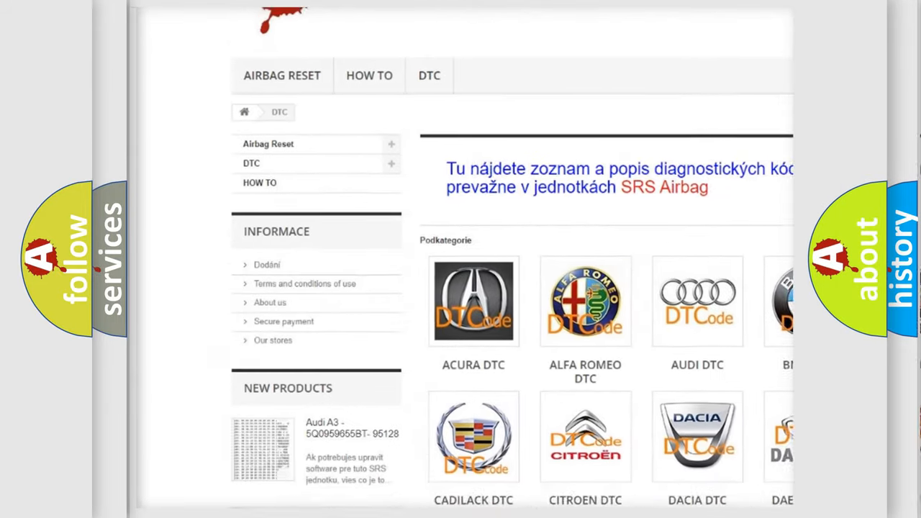
pyautogui.scroll(-3)
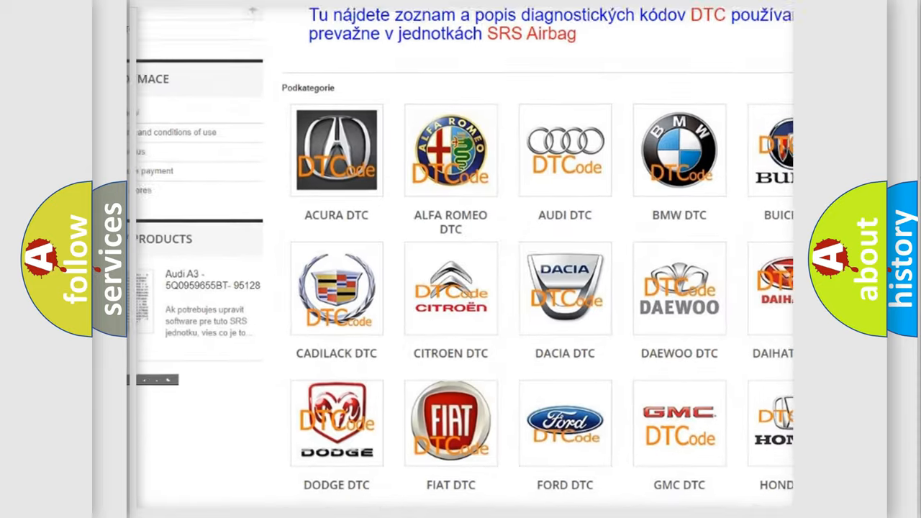
pyautogui.scroll(-3)
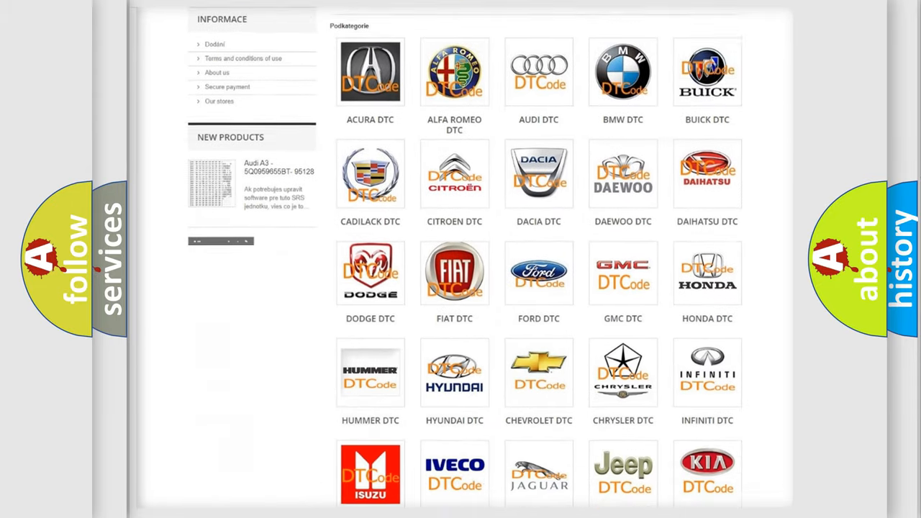
pyautogui.scroll(-3)
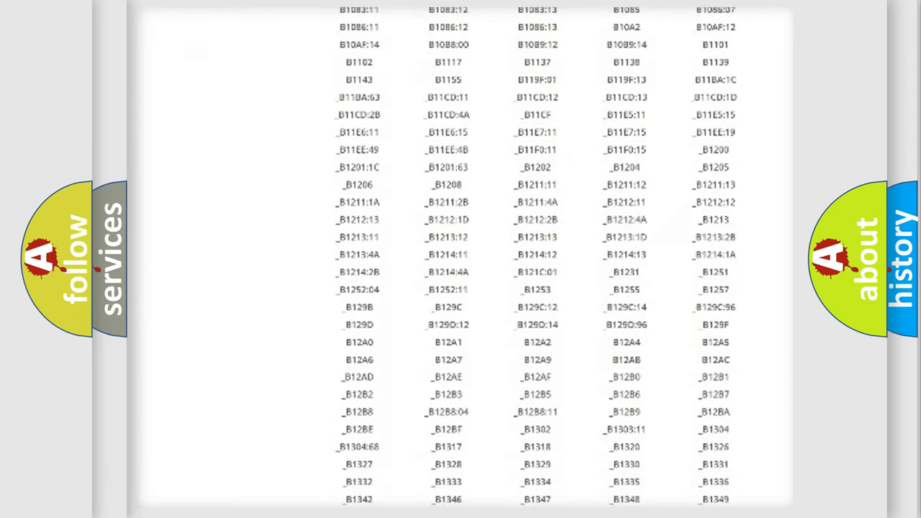
pyautogui.scroll(-3)
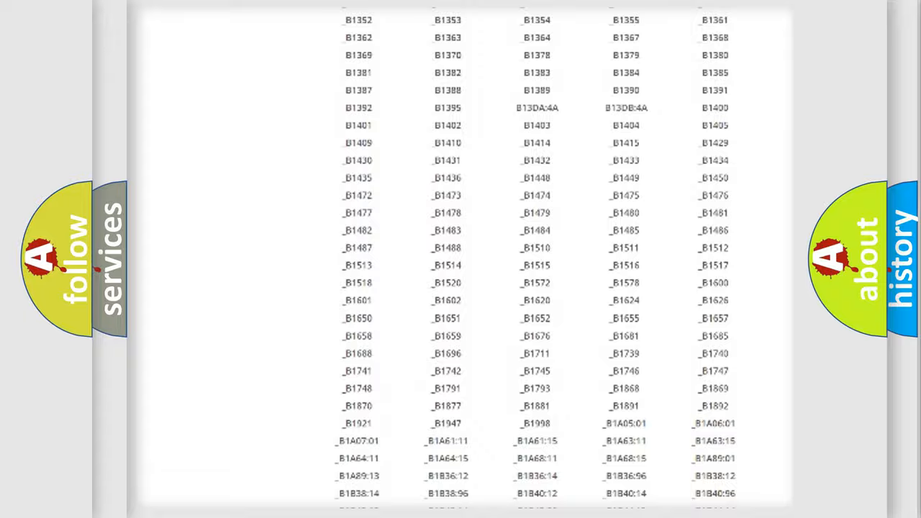